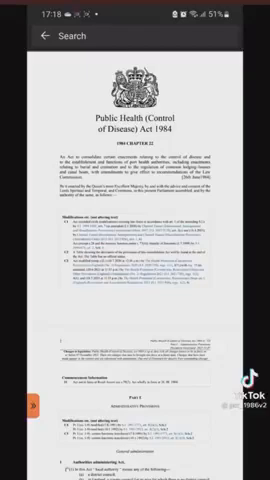
{"action": "scroll", "scroll_direction": "down", "scroll_amount": 3}
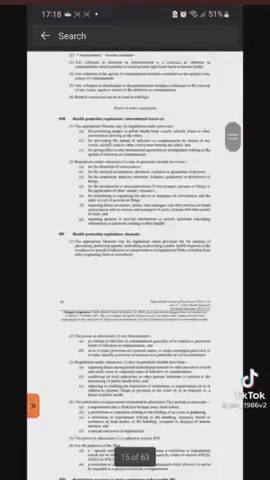
{"action": "scroll", "scroll_direction": "up", "scroll_amount": 3}
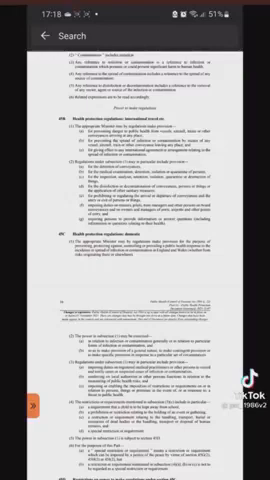
{"action": "scroll", "scroll_direction": "down", "scroll_amount": 3}
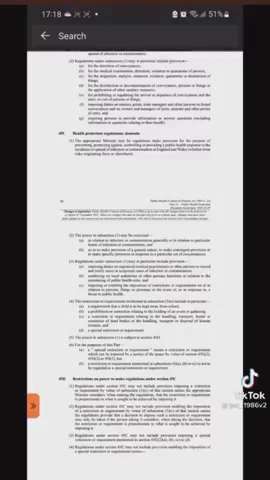
{"action": "scroll", "scroll_direction": "down", "scroll_amount": 3}
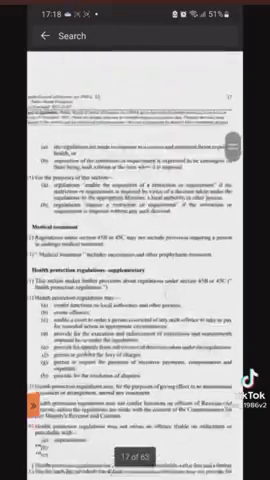